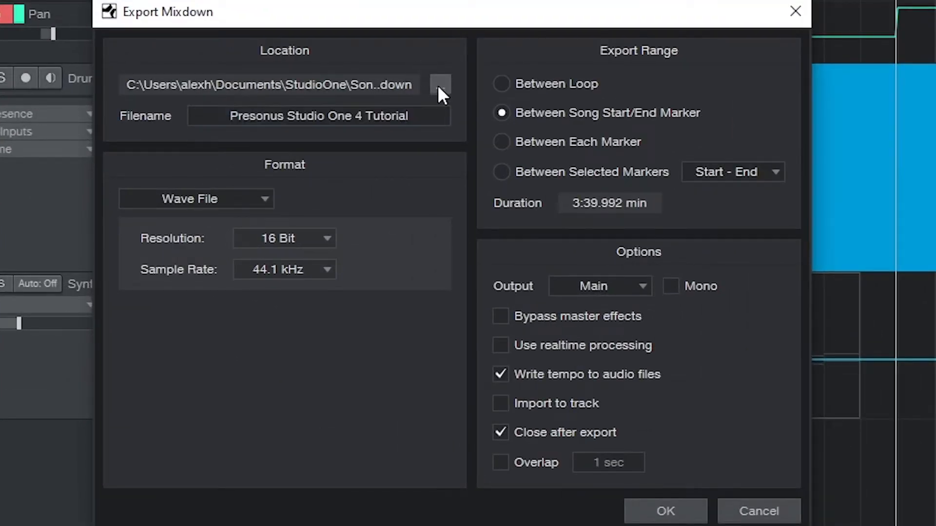
# Step: Keep Wave as the export format and close the Export Mixdown dialog
pyautogui.click(195, 198)
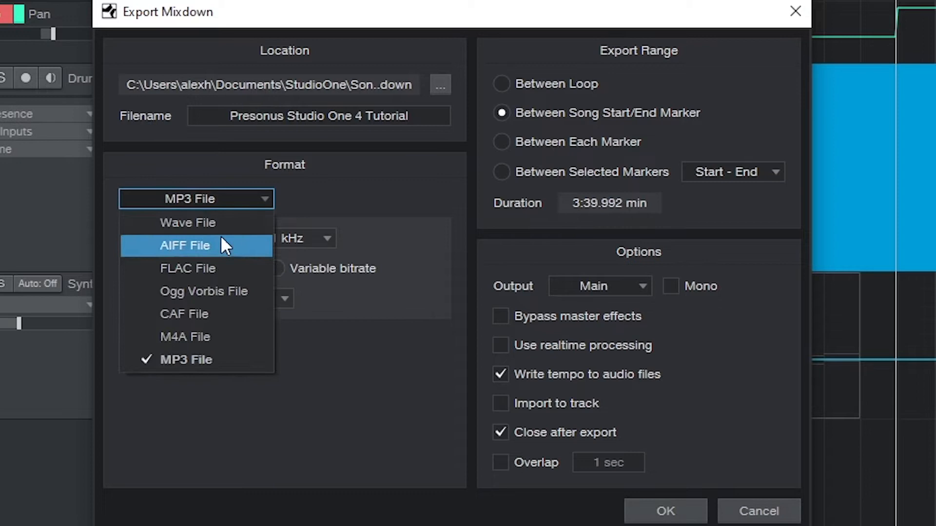
pyautogui.click(188, 222)
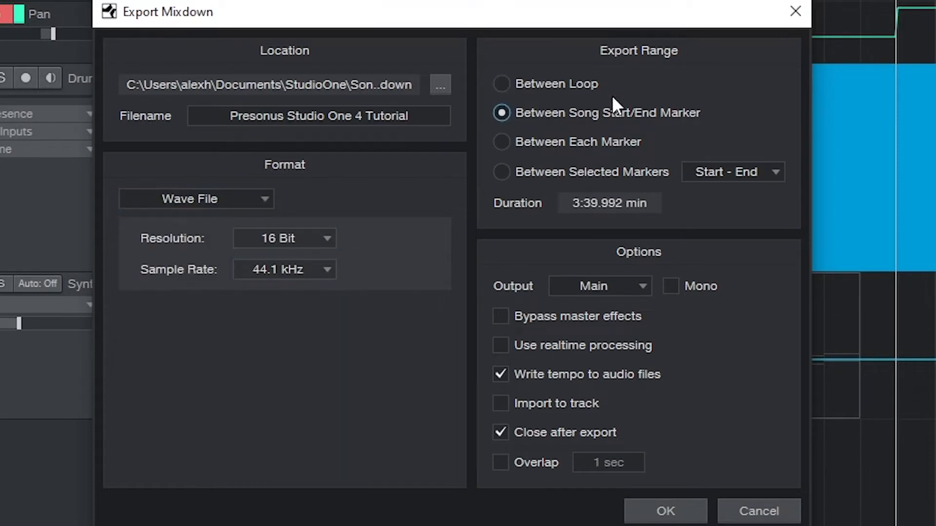
pyautogui.moveTo(591, 136)
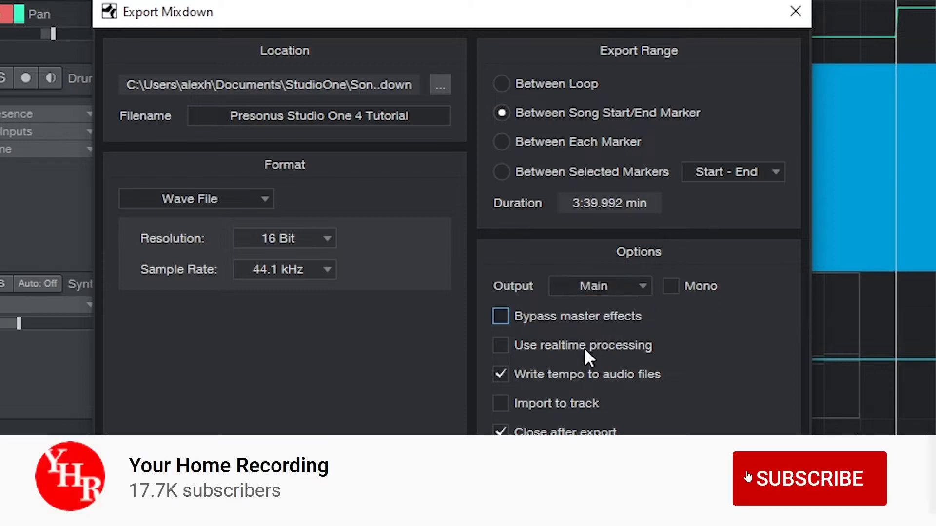
pyautogui.click(809, 478)
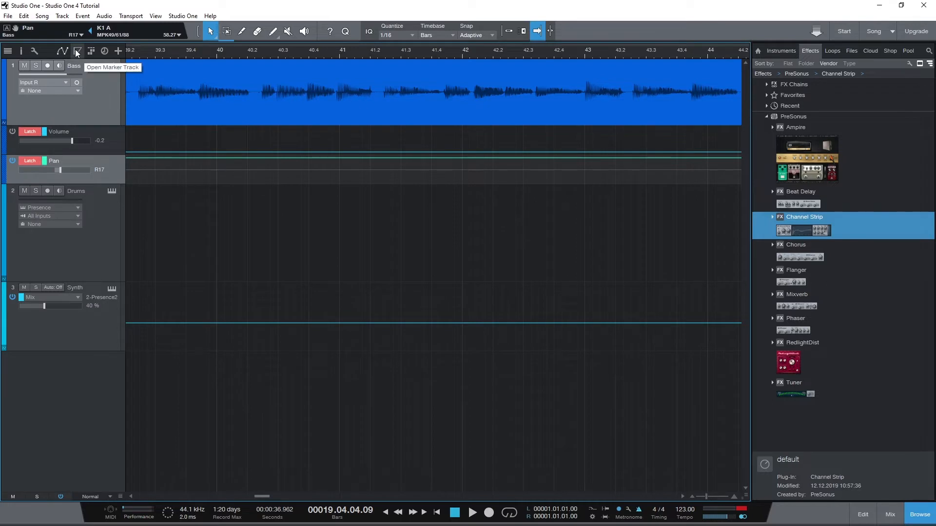
# Step: Show the marker track and bring the Start marker at bar 1 into view
pyautogui.click(75, 51)
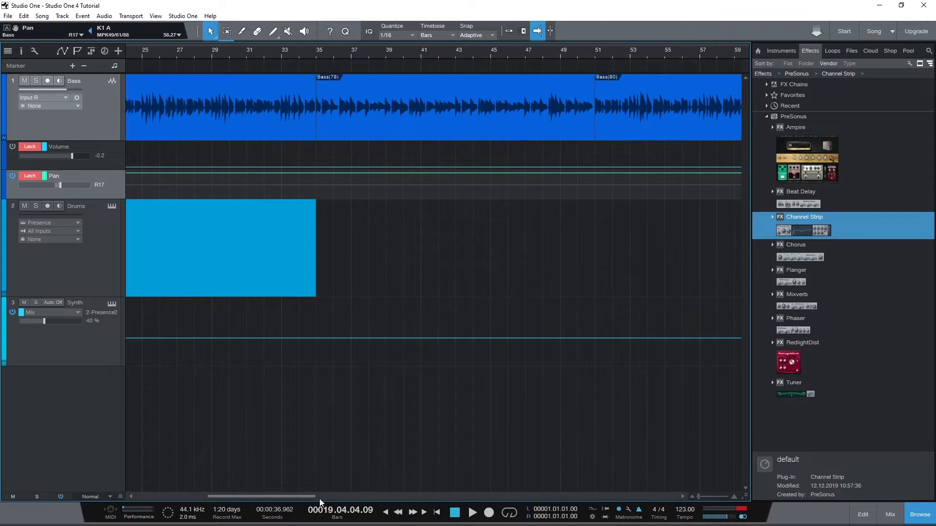
pyautogui.hscroll(3)
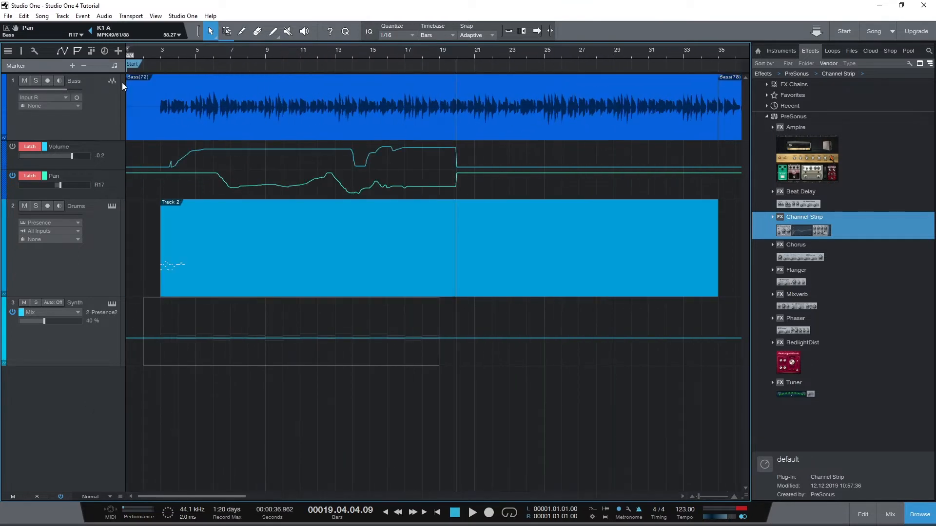
pyautogui.moveTo(163, 79)
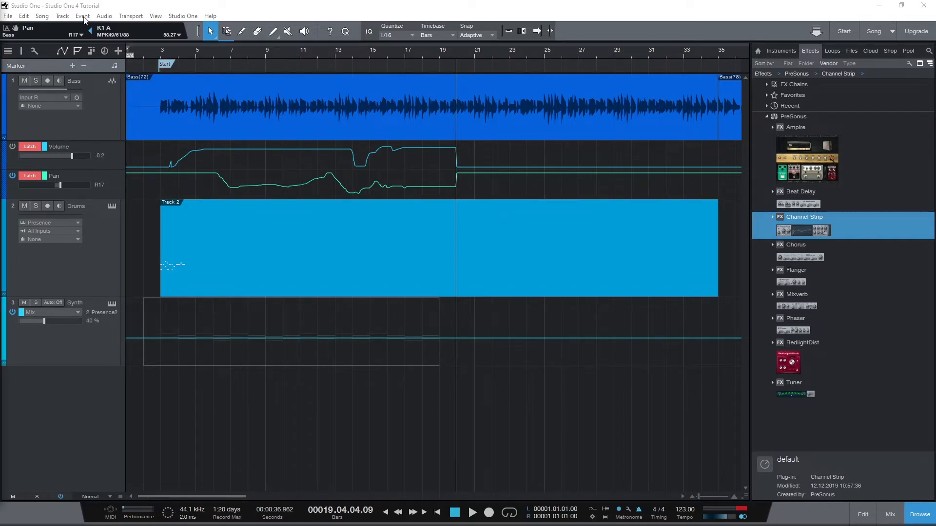
# Step: Reopen Export Mixdown via the Song menu and rename the file from Mixdown to 'Presonus Studio'
pyautogui.click(42, 16)
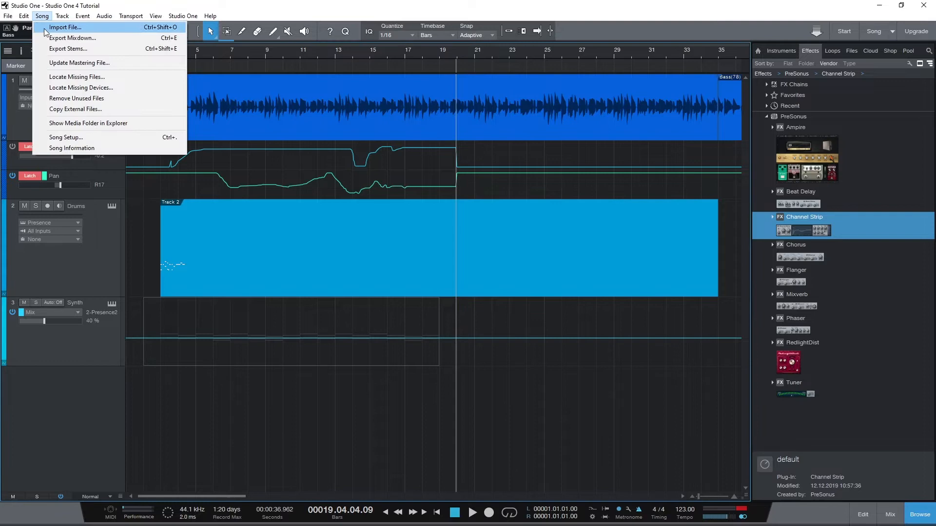
pyautogui.click(75, 38)
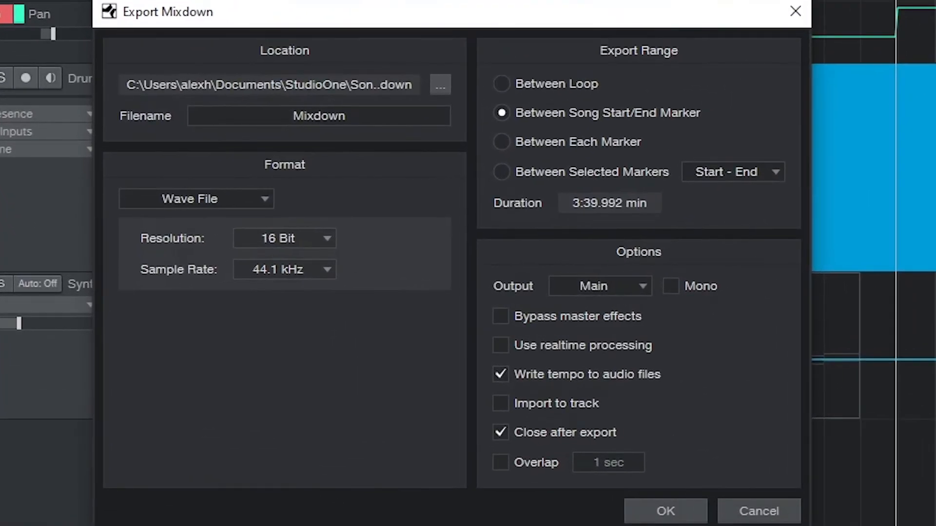
pyautogui.doubleClick(319, 115)
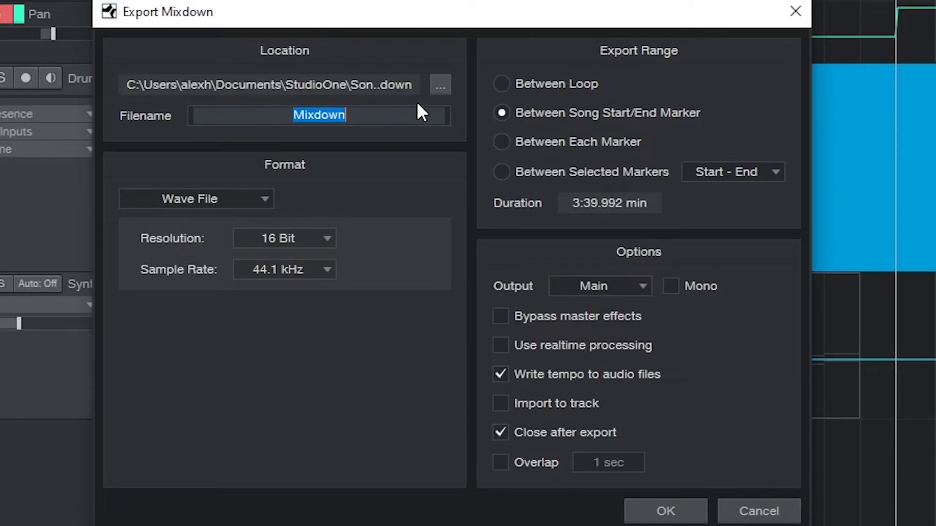
pyautogui.write('Presonus Studio One 4 Tutorial')
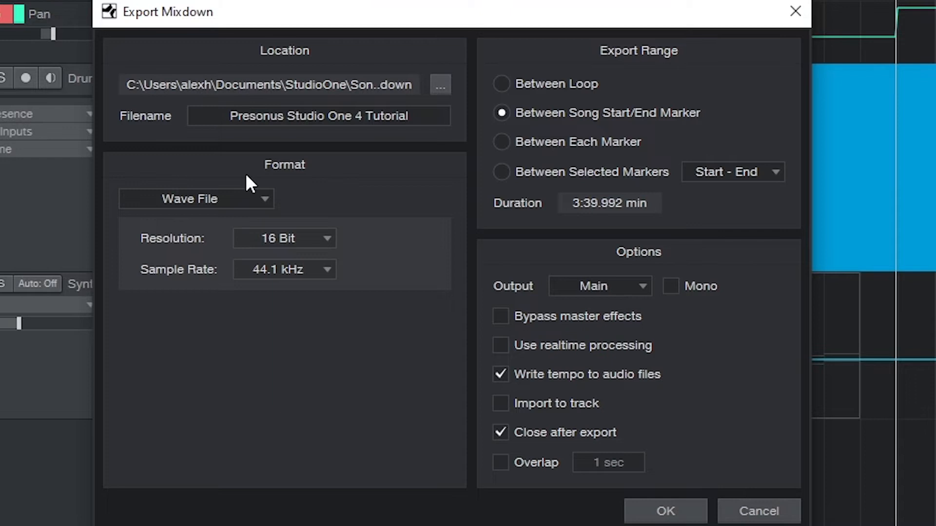
pyautogui.click(195, 199)
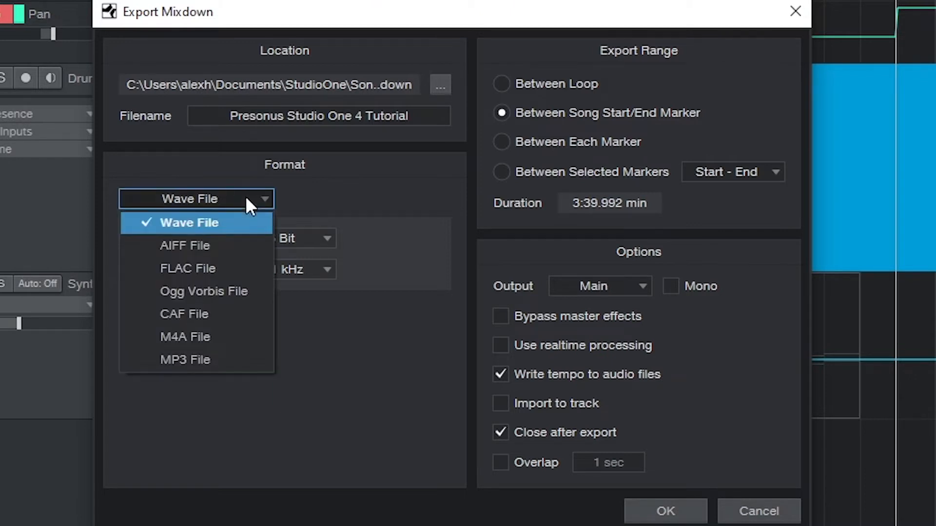
pyautogui.click(185, 359)
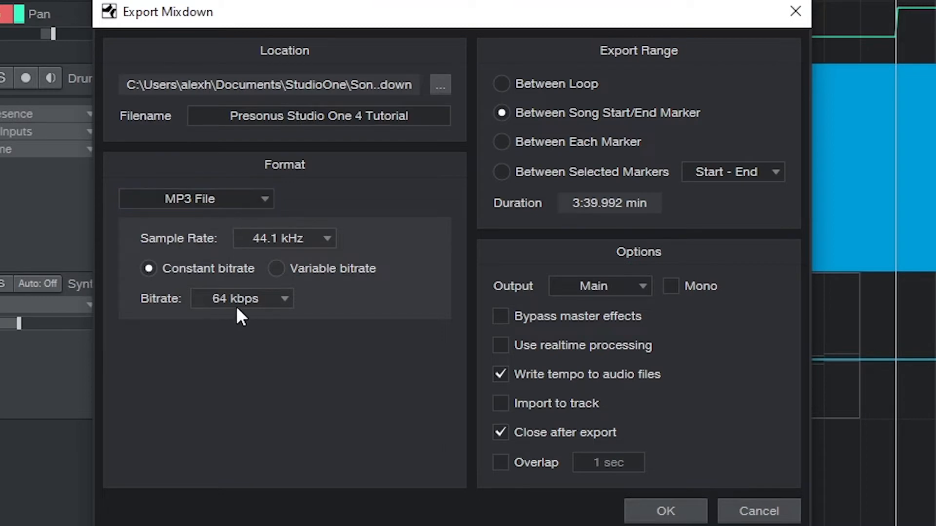
pyautogui.click(242, 299)
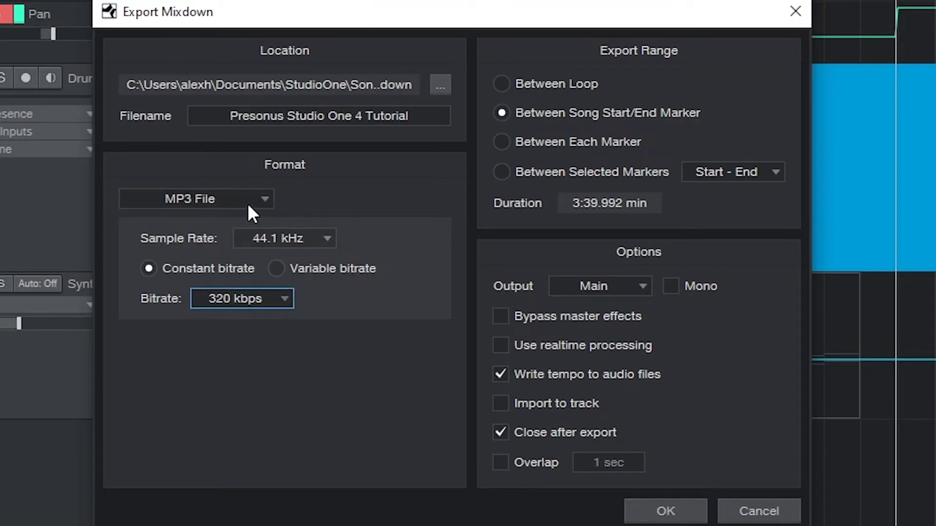
pyautogui.click(195, 199)
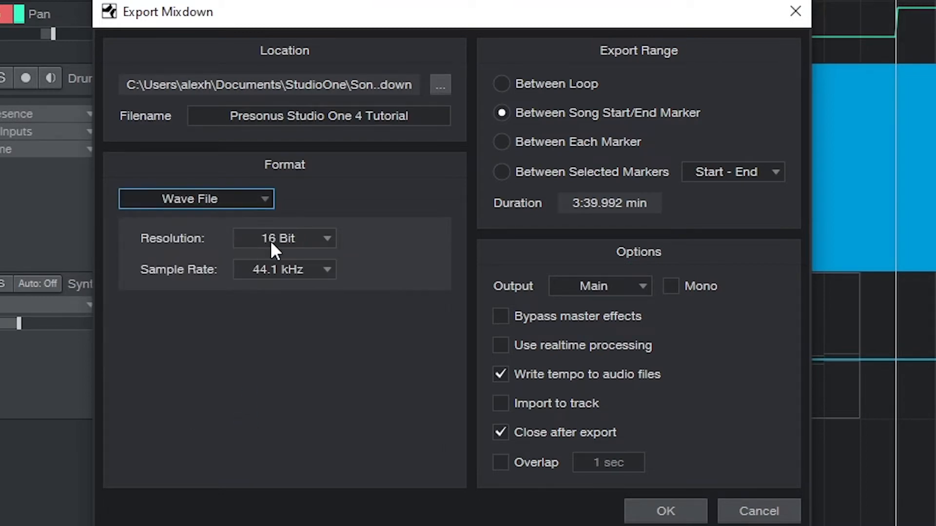
pyautogui.click(285, 269)
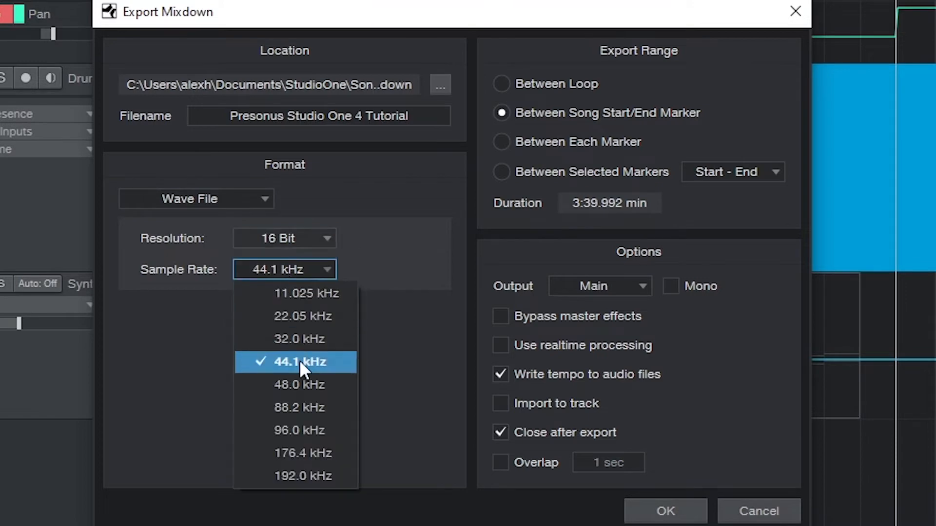
pyautogui.click(298, 362)
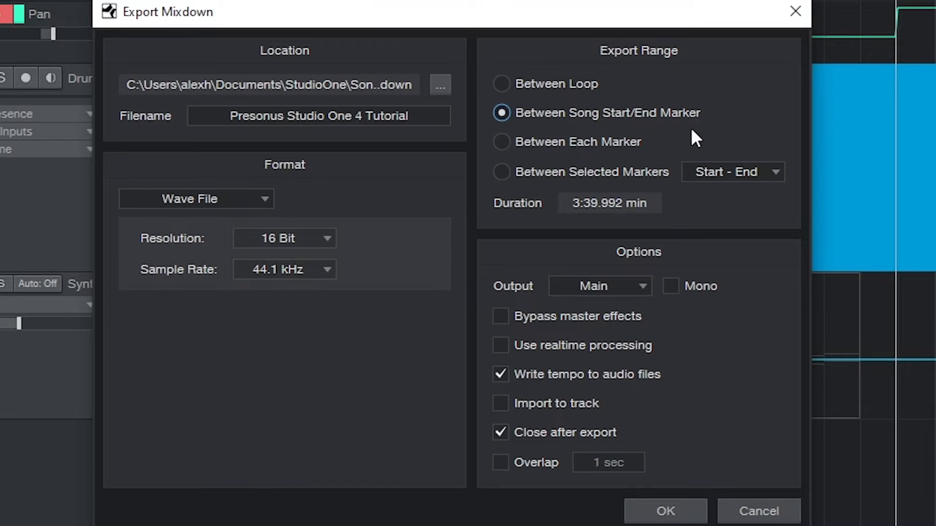
pyautogui.moveTo(612, 127)
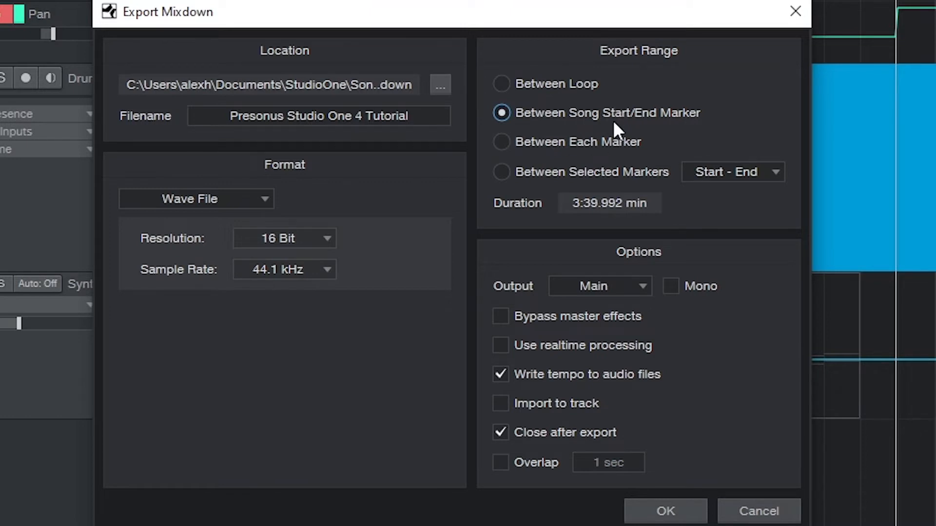
pyautogui.moveTo(595, 133)
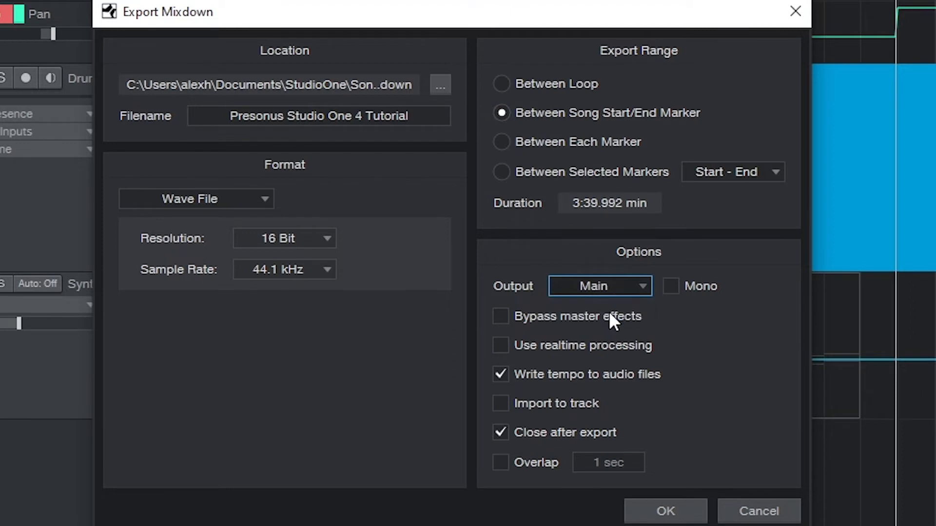
pyautogui.moveTo(594, 335)
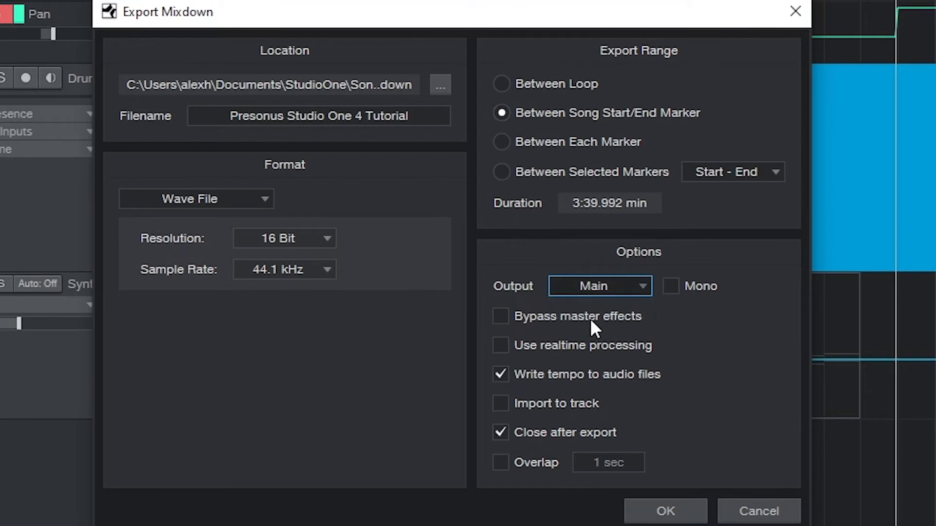
# Step: Toggle master-effects bypass on then off, and start the full mixdown export with OK
pyautogui.click(500, 316)
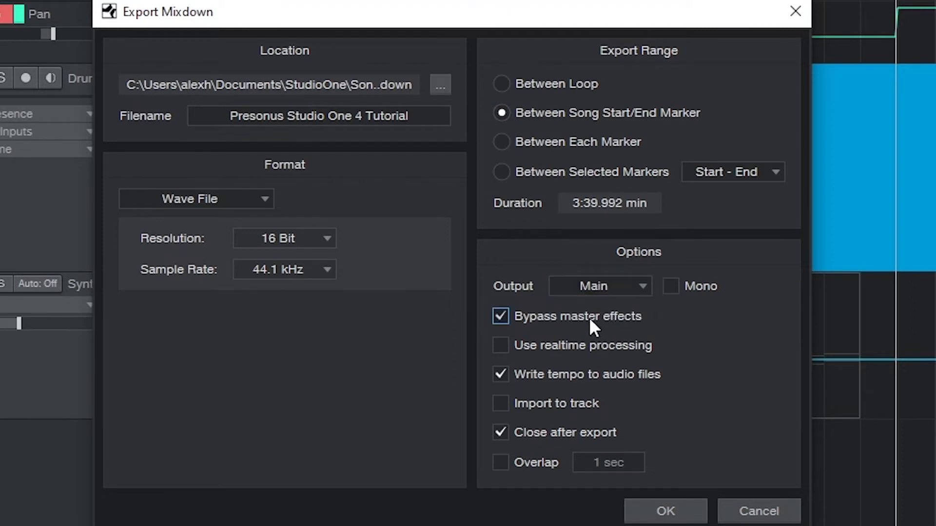
pyautogui.click(501, 316)
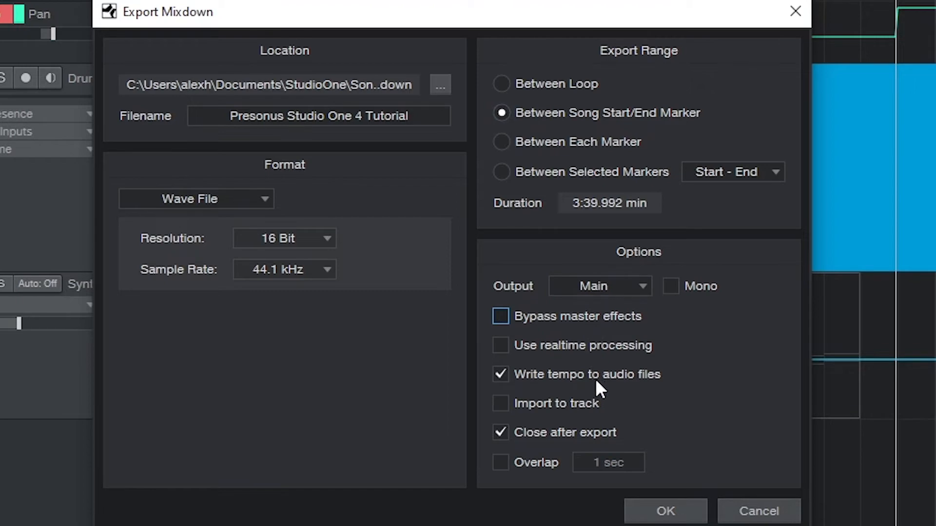
pyautogui.moveTo(589, 388)
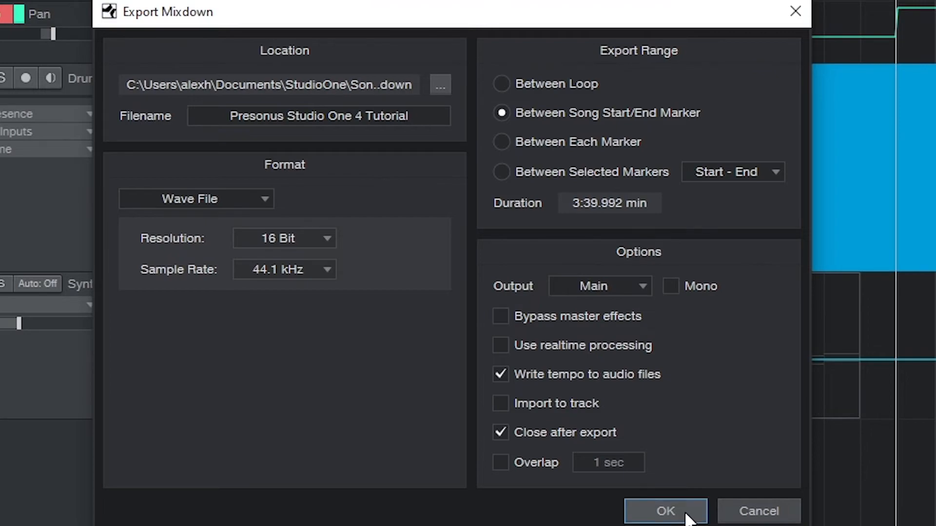
pyautogui.click(665, 511)
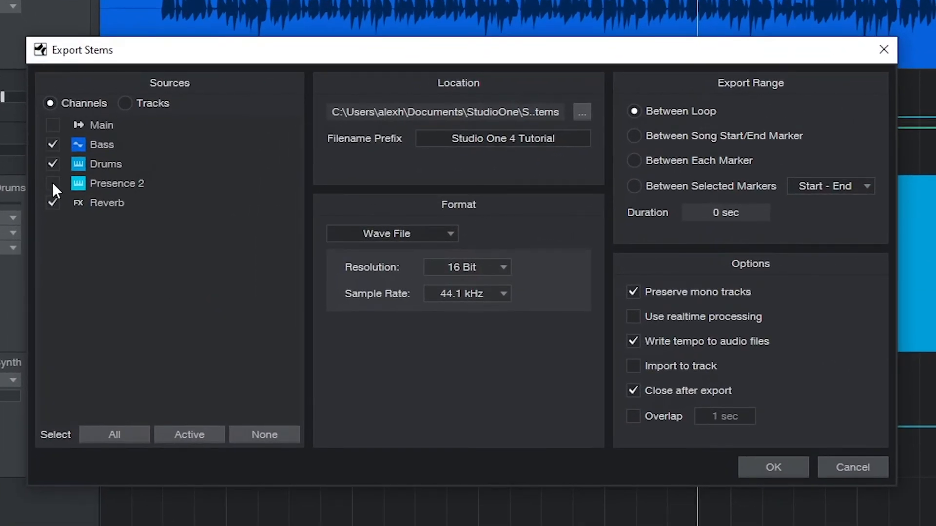
# Step: Untick Drums and Reverb so only Bass remains, ranged between song start/end markers
pyautogui.click(53, 163)
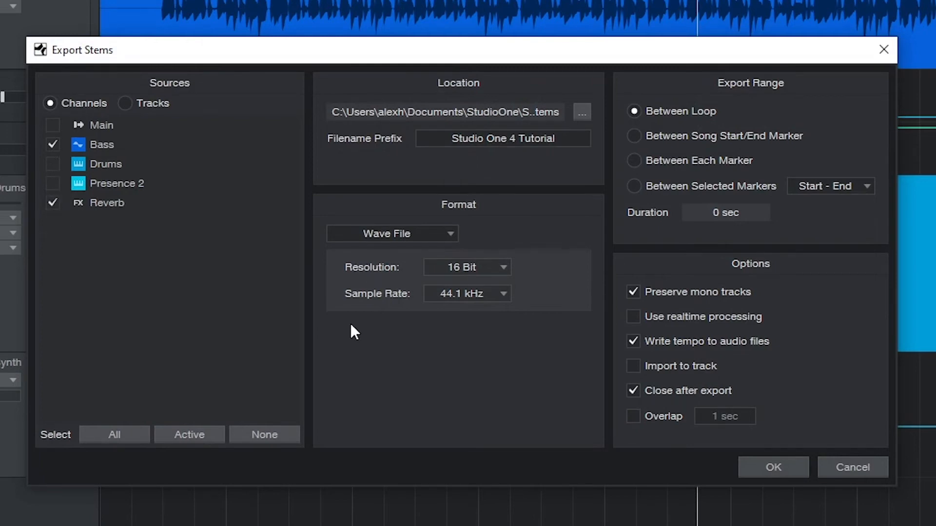
pyautogui.click(52, 203)
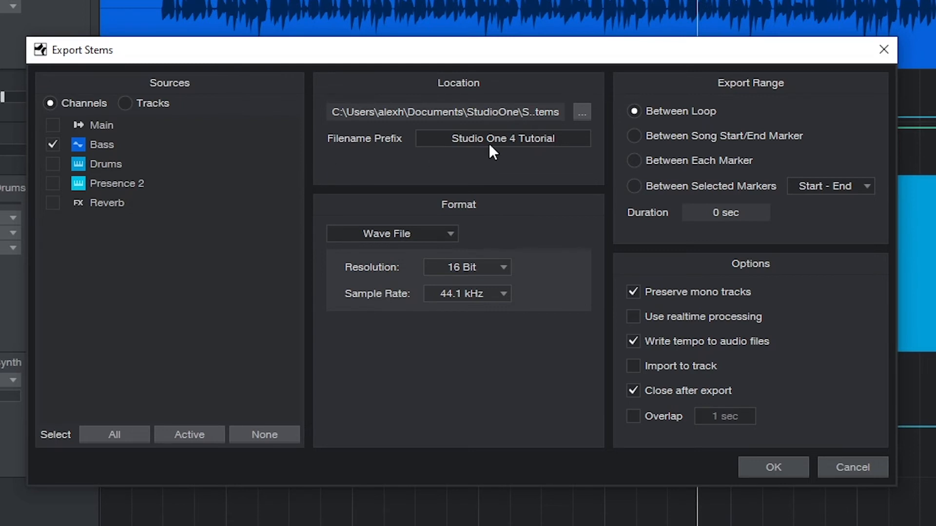
pyautogui.moveTo(435, 261)
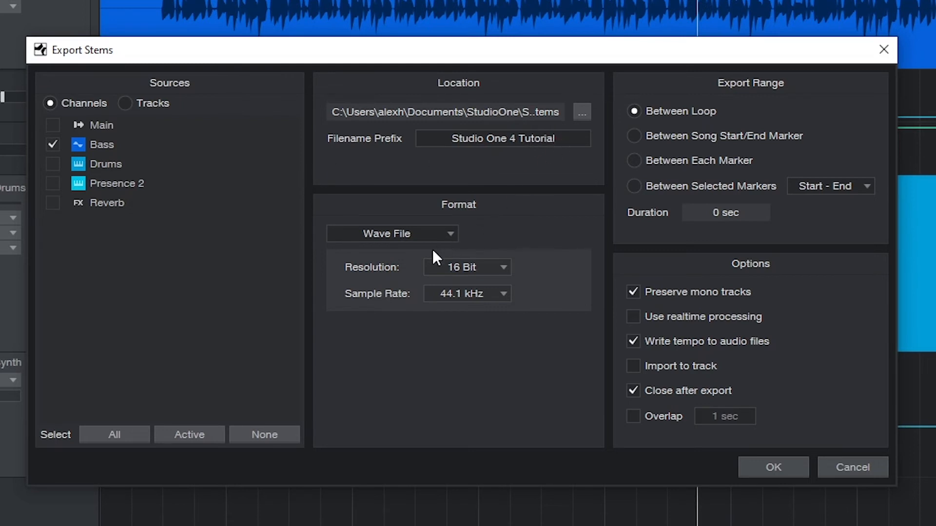
pyautogui.moveTo(756, 141)
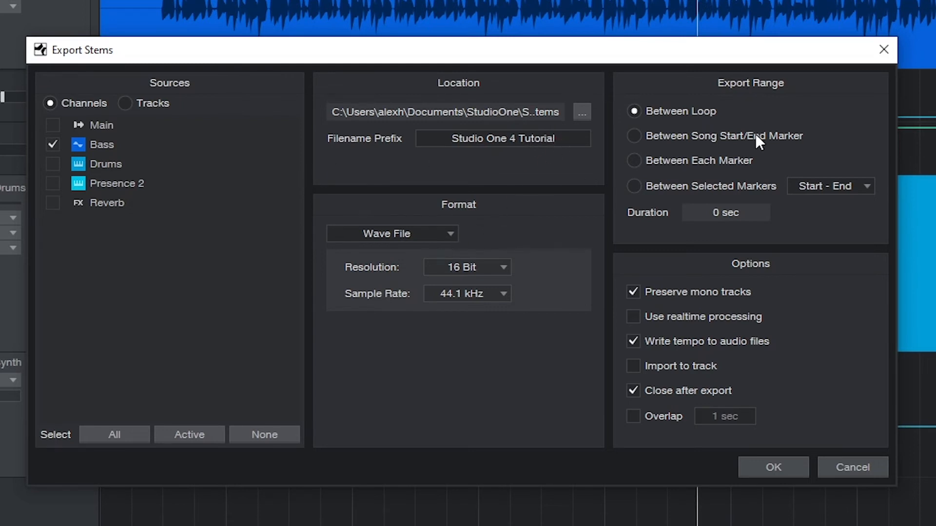
pyautogui.click(634, 135)
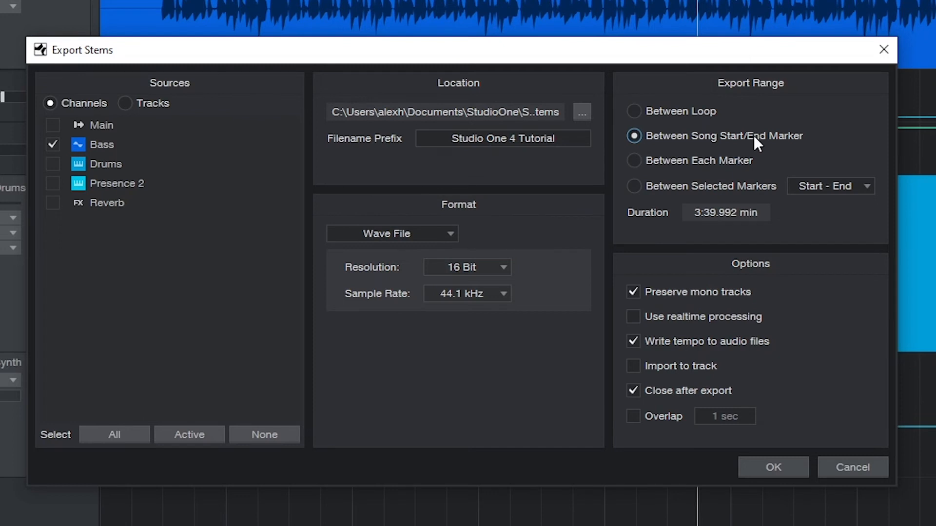
pyautogui.moveTo(823, 471)
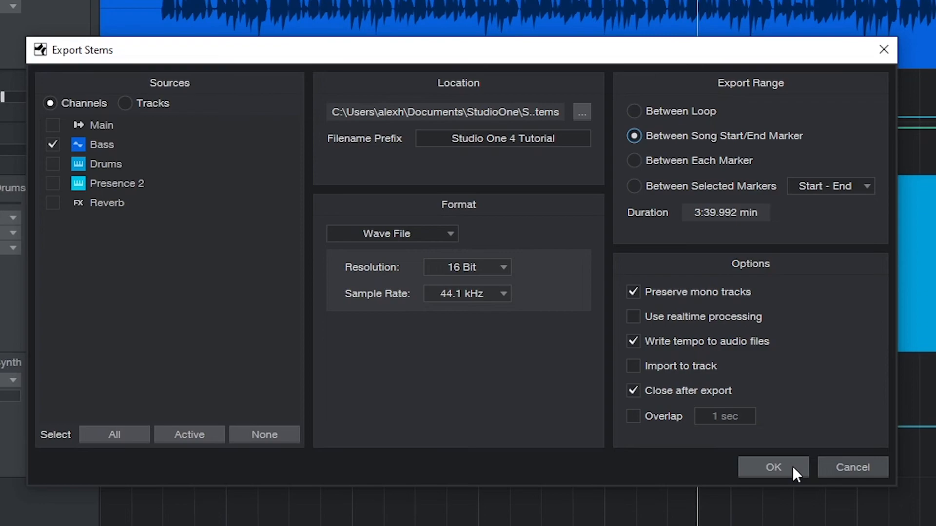
# Step: Export the Bass stem, then go up from Stems to the song's main folder in File Explorer
pyautogui.click(773, 467)
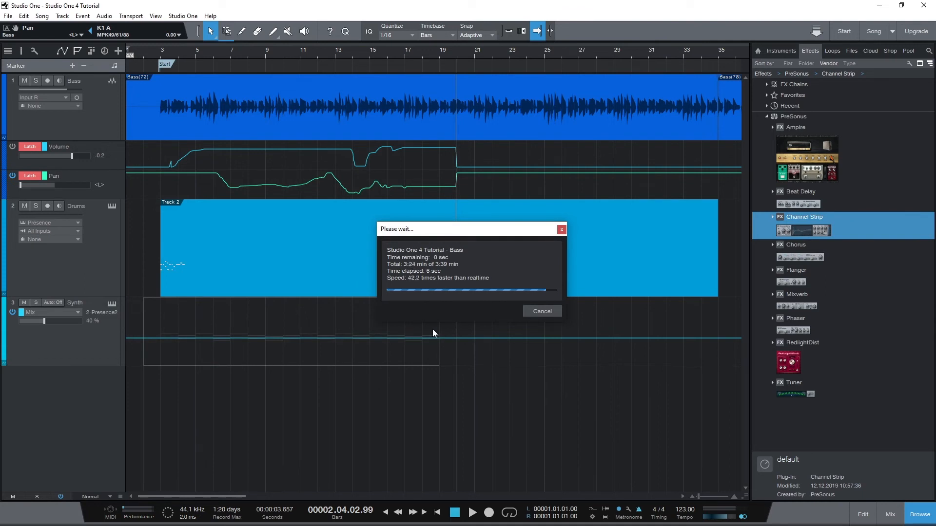
pyautogui.click(42, 16)
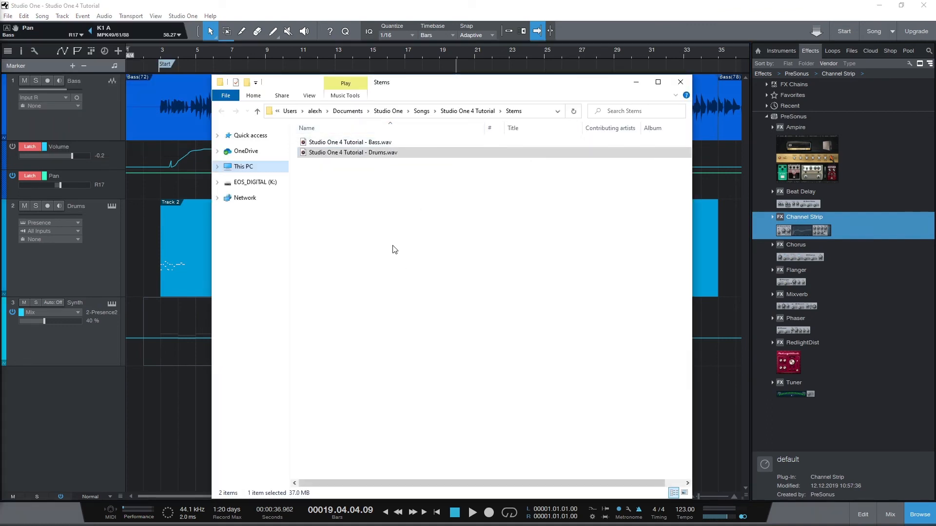
pyautogui.moveTo(262, 201)
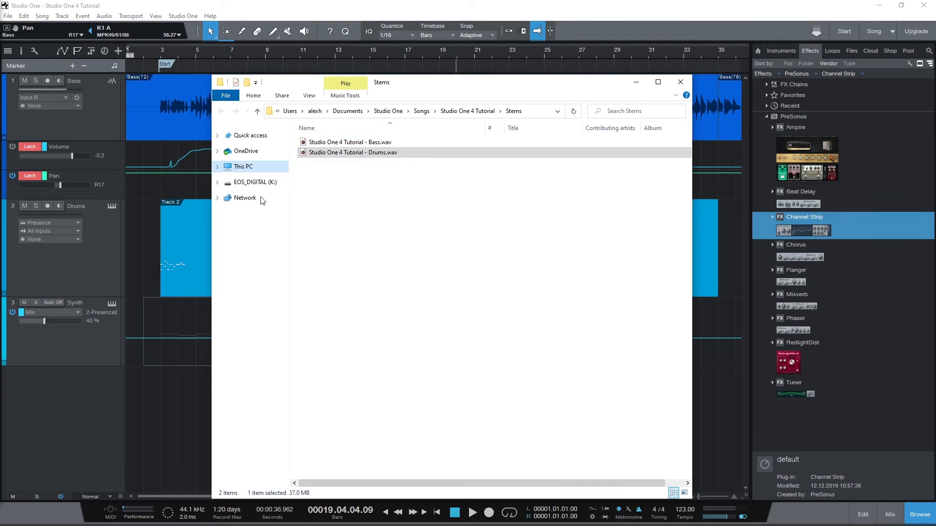
pyautogui.click(220, 111)
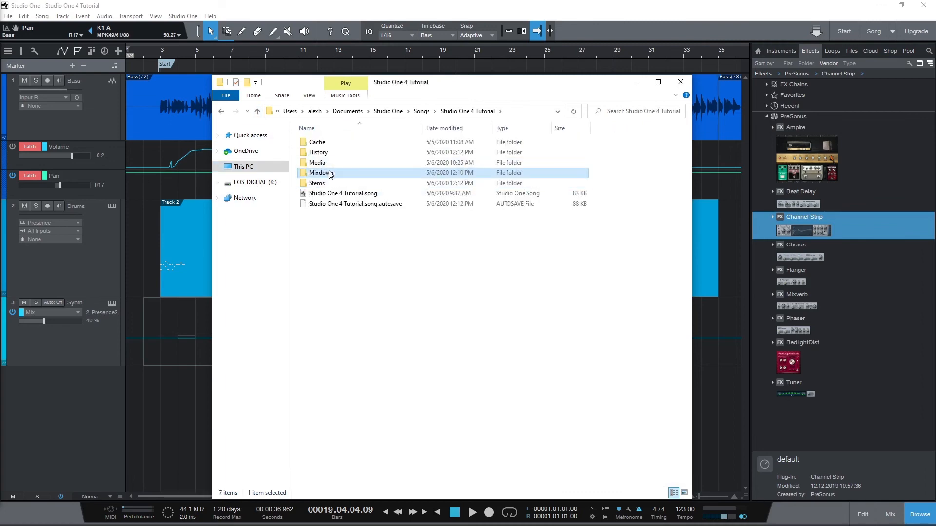